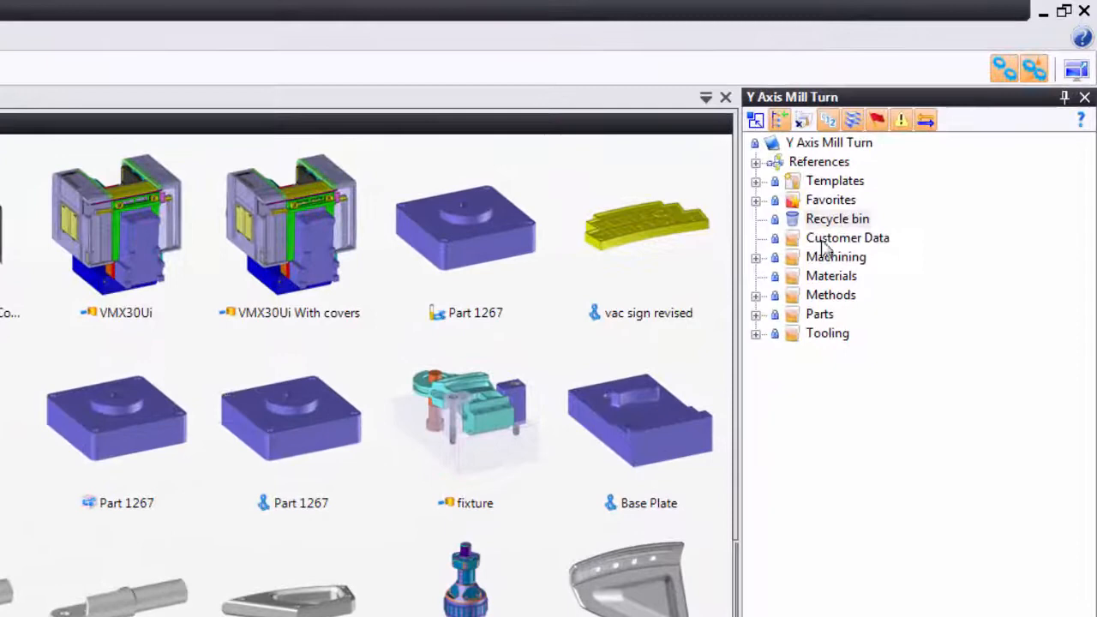
# - Show the context actions for the Customer Data folder of the Y Axis Mill Turn project
pyautogui.click(846, 236)
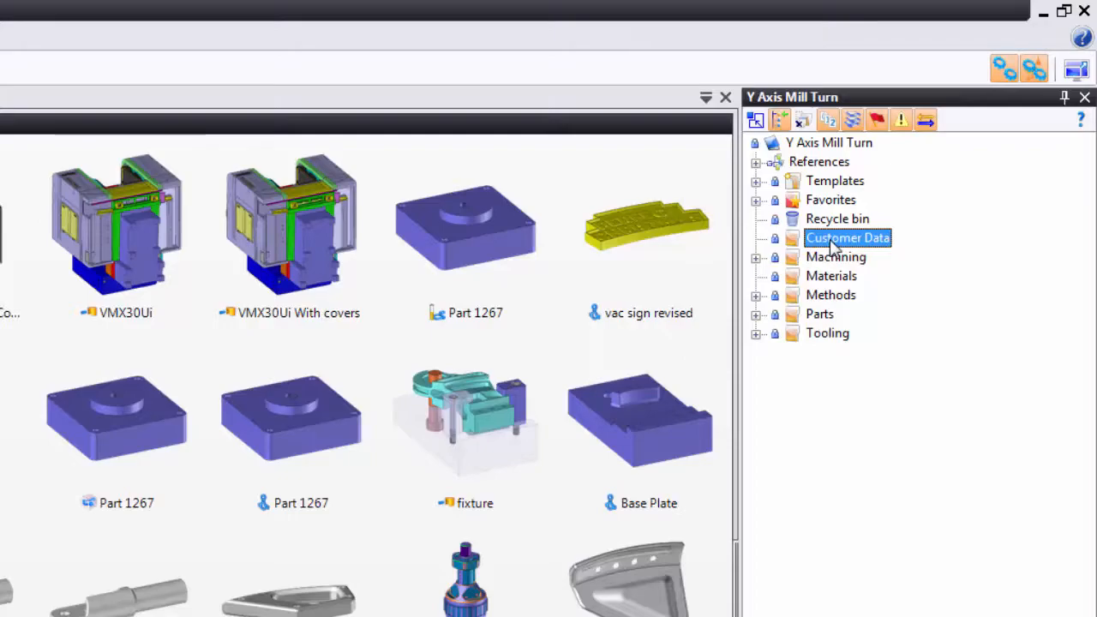
pyautogui.rightClick(848, 237)
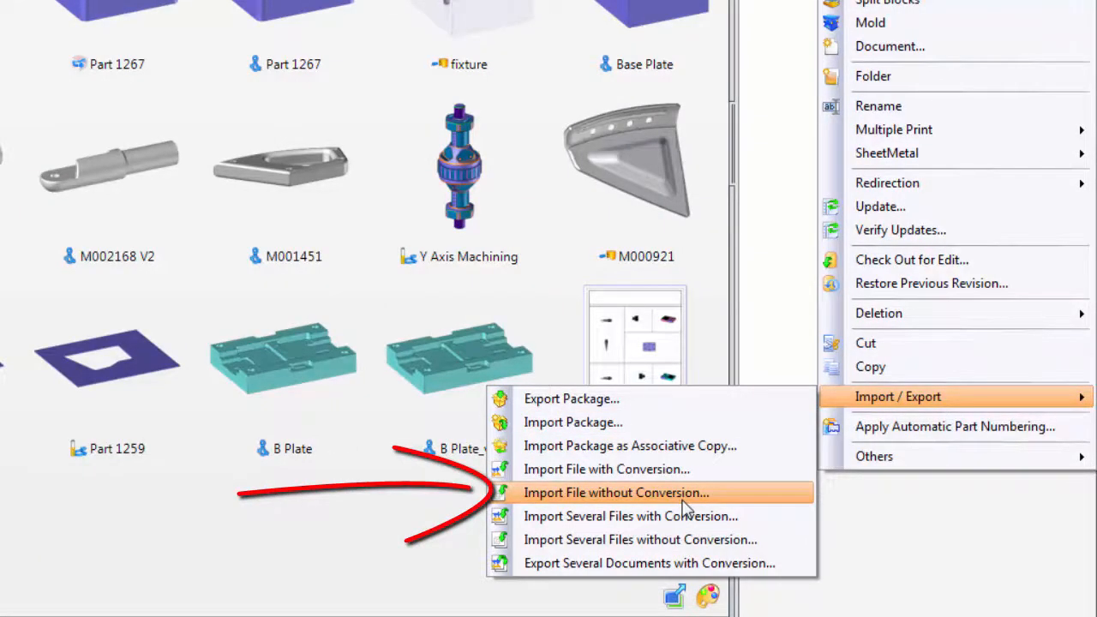
# - Import Y Axis machining.x_t into Customer Data using Import File without Conversion
pyautogui.click(615, 492)
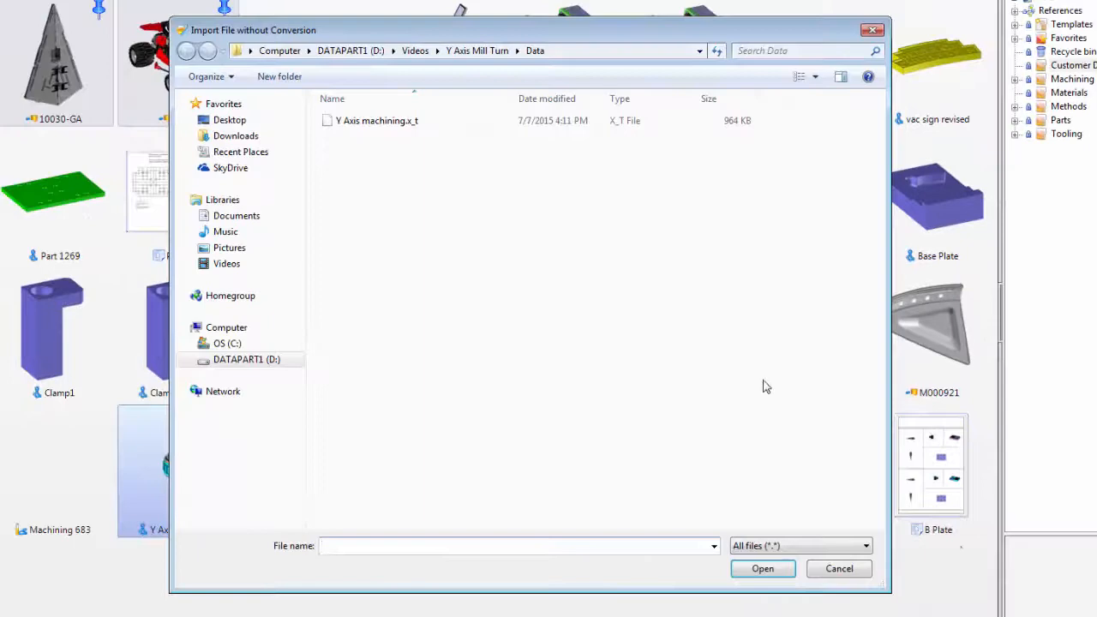
pyautogui.click(377, 120)
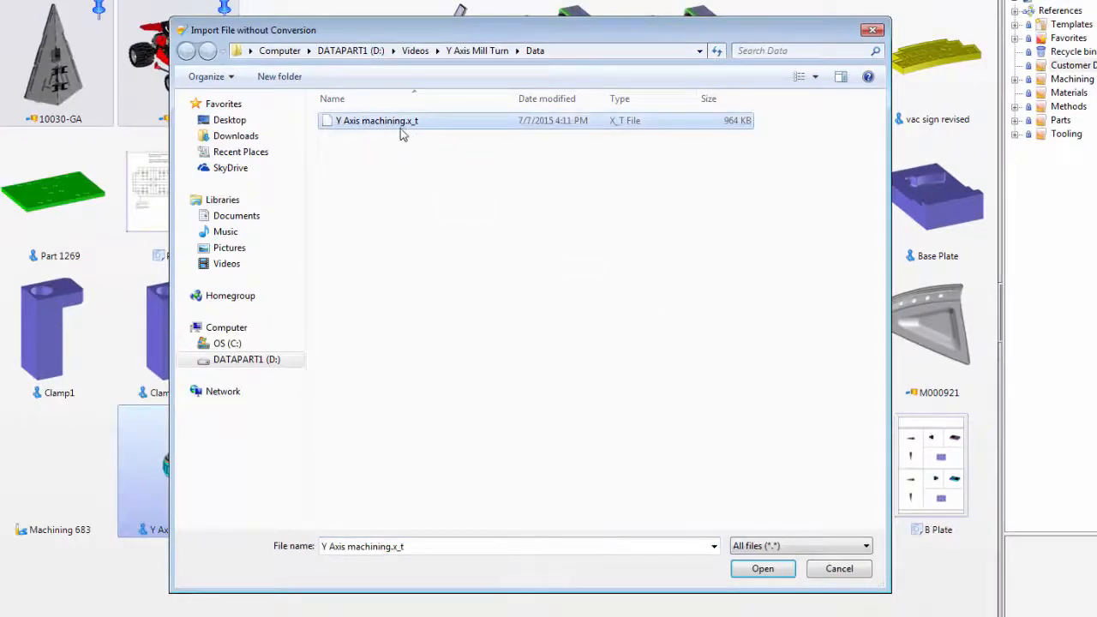
pyautogui.click(761, 569)
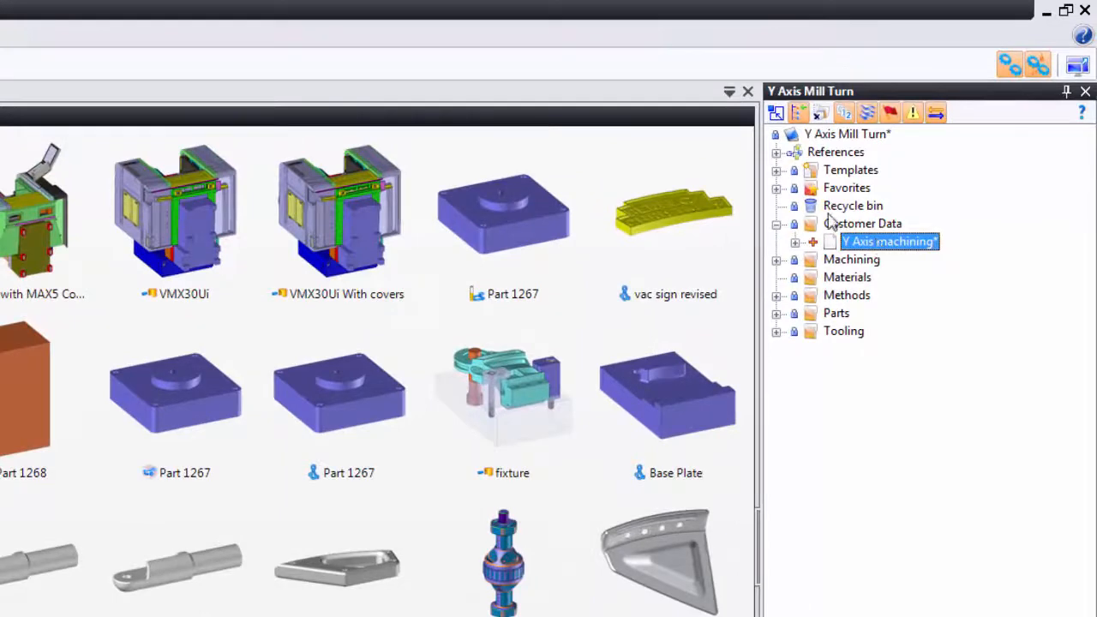
pyautogui.moveTo(870, 244)
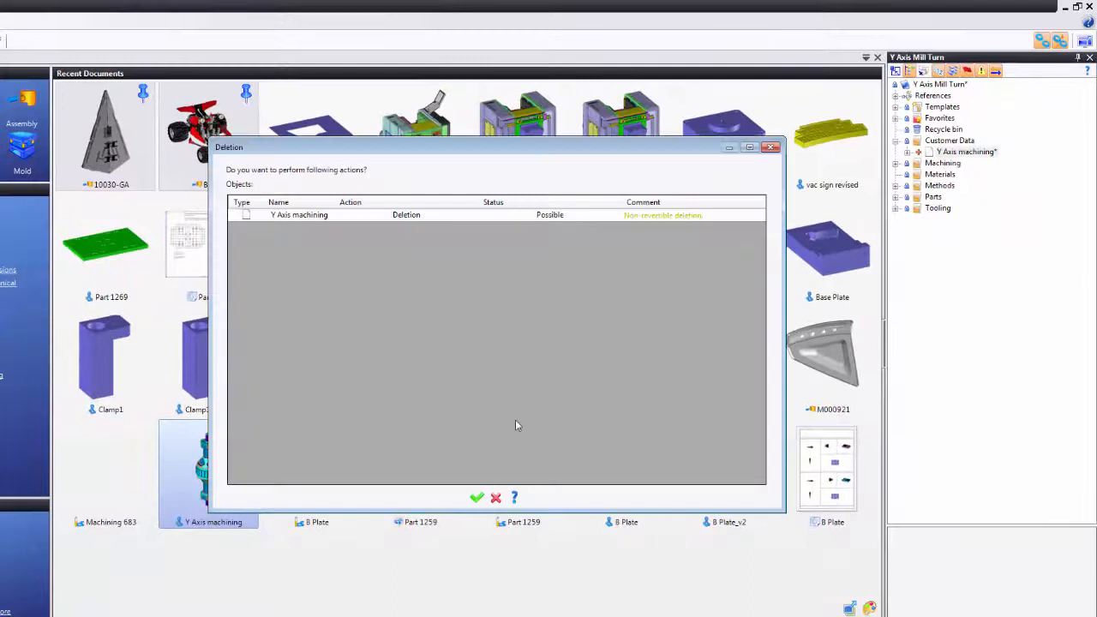
# - Confirm permanent deletion of the imported Y Axis machining document
pyautogui.click(476, 497)
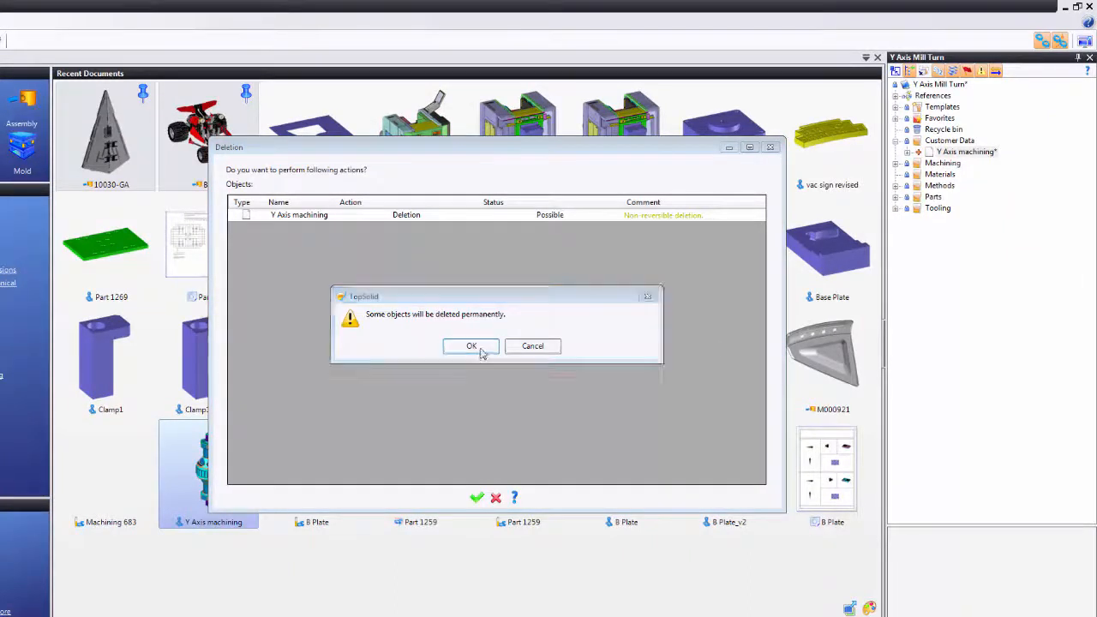
pyautogui.click(469, 346)
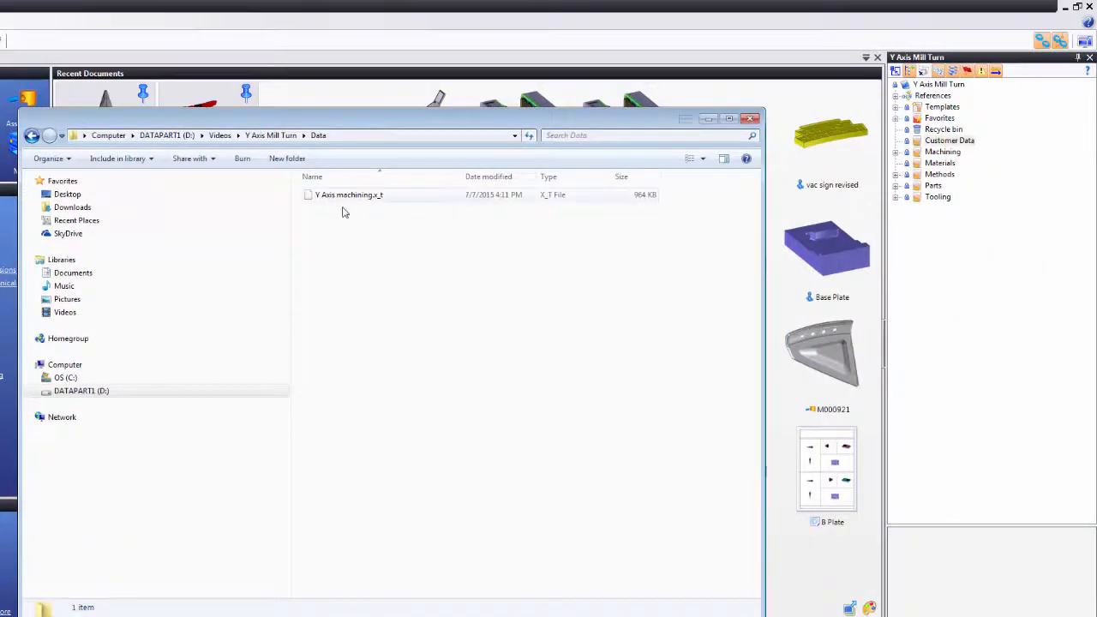
# - Select Y Axis machining.x_t in Explorer to drag it onto Customer Data
pyautogui.click(83, 391)
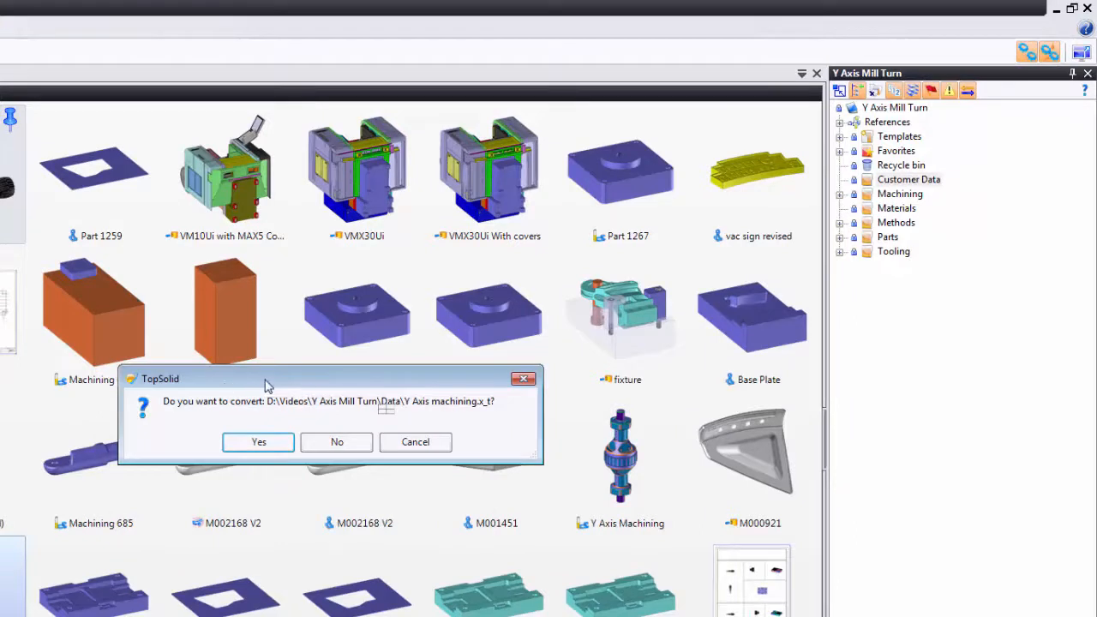
pyautogui.moveTo(250, 417)
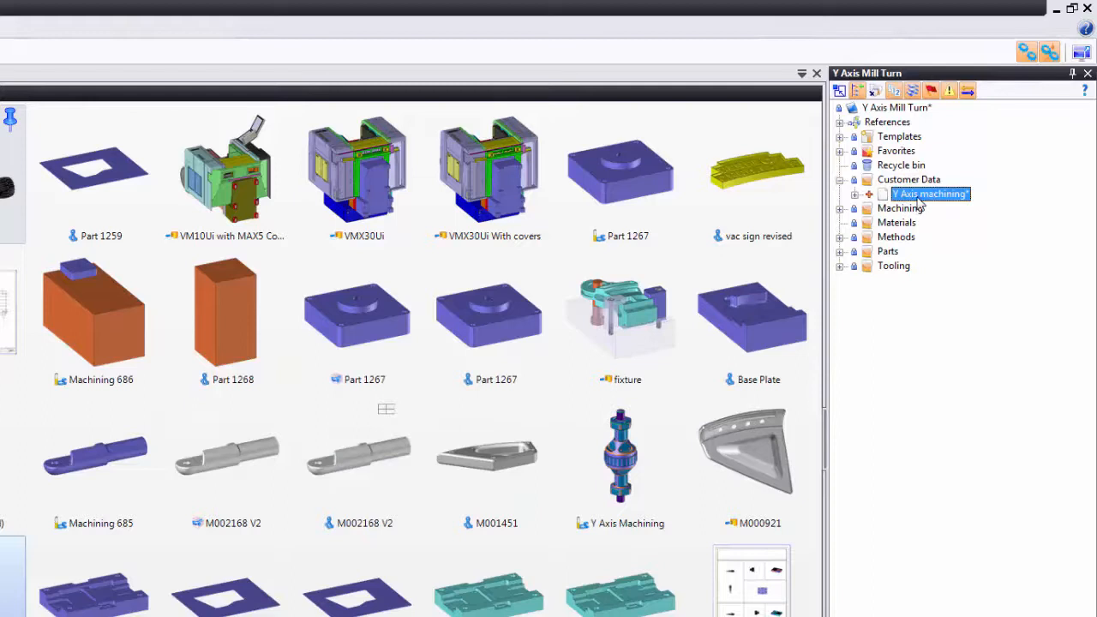
# - Save the Y Axis machining document from its context menu in Customer Data
pyautogui.rightClick(930, 194)
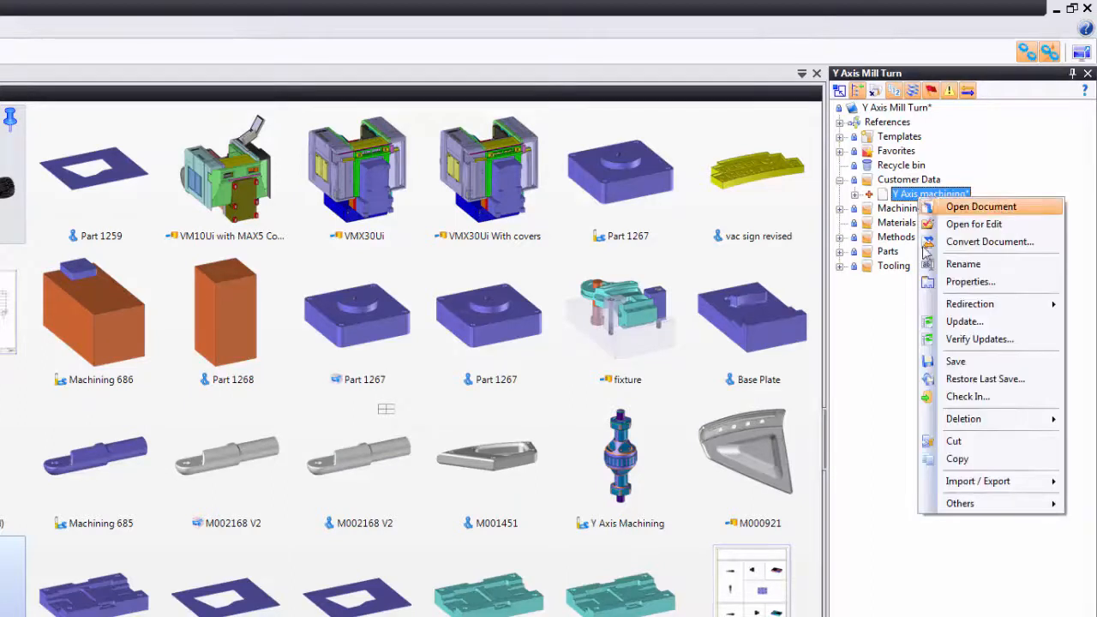
pyautogui.click(984, 360)
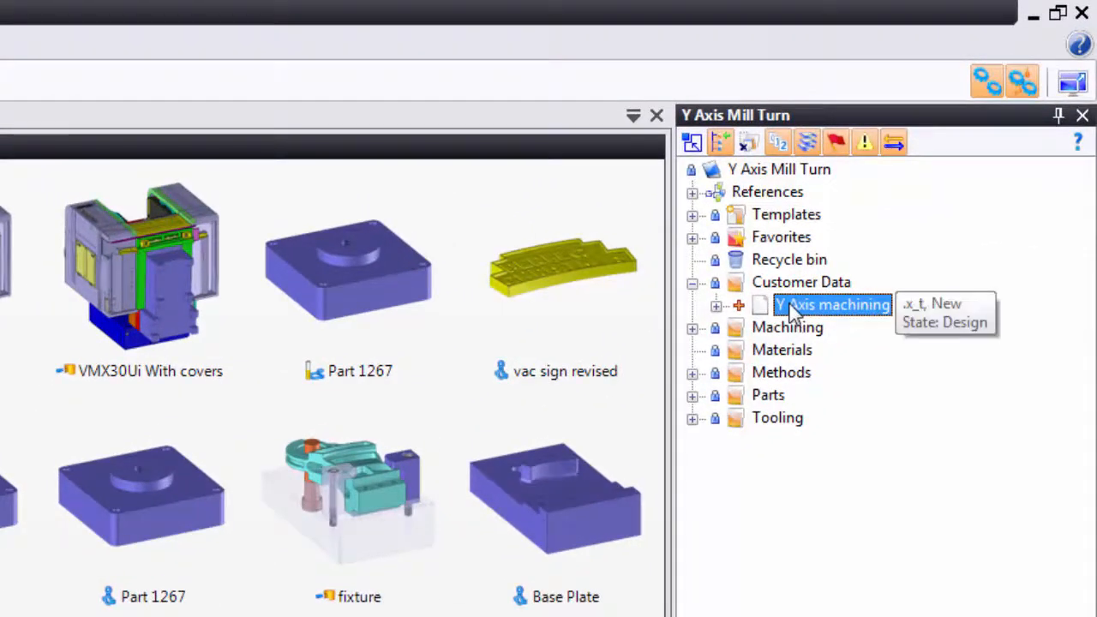
# - Convert Y Axis machining via Parasolid Import and open the resulting part document
pyautogui.rightClick(831, 305)
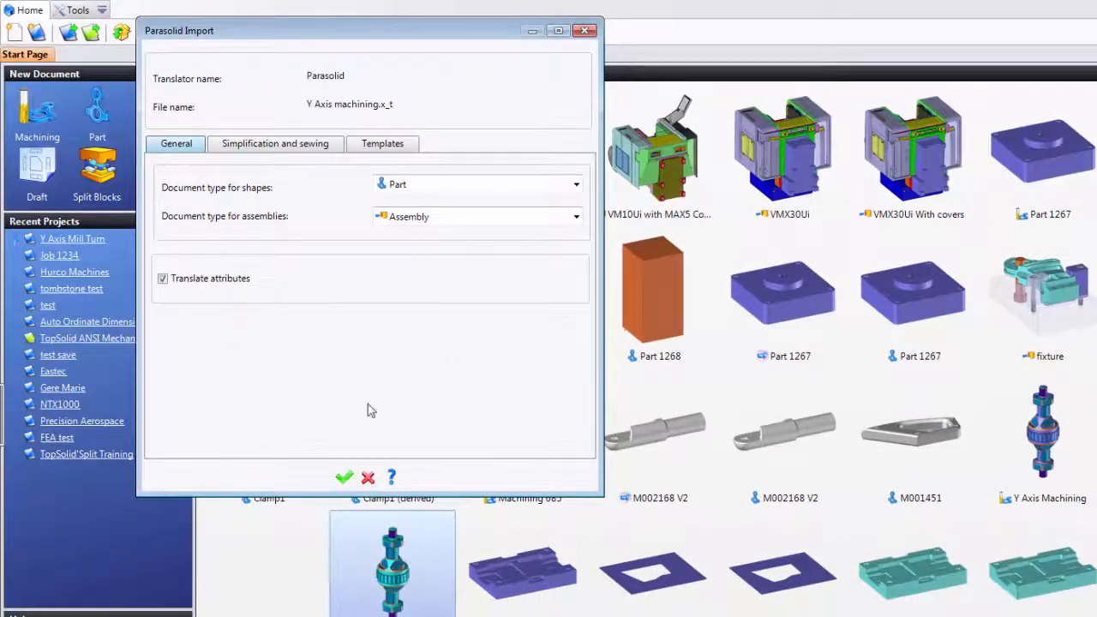
pyautogui.click(343, 477)
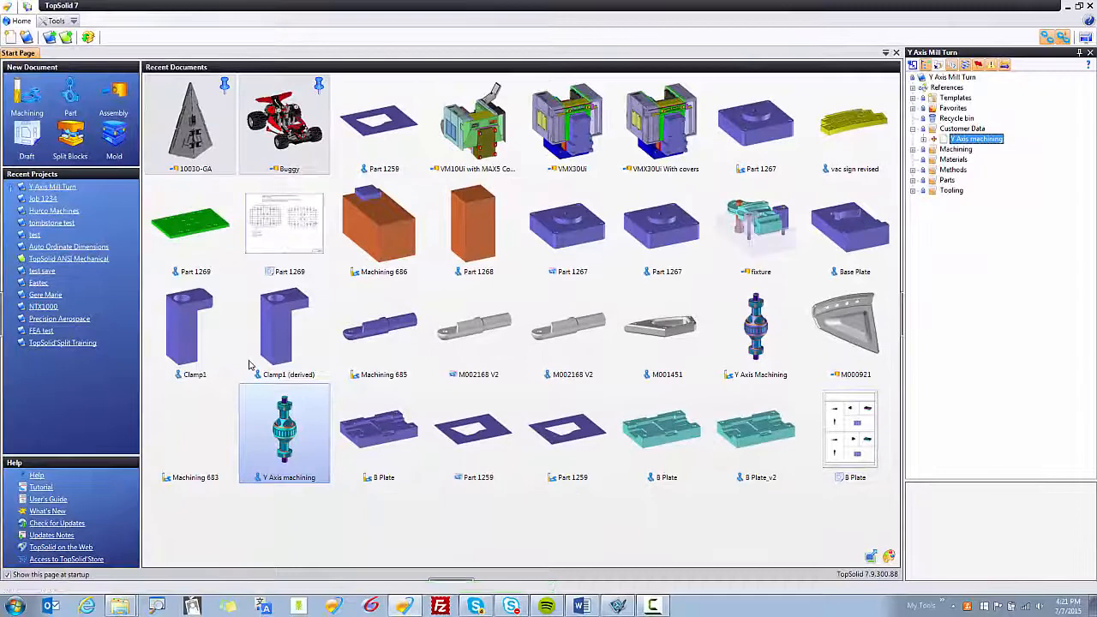
pyautogui.doubleClick(285, 432)
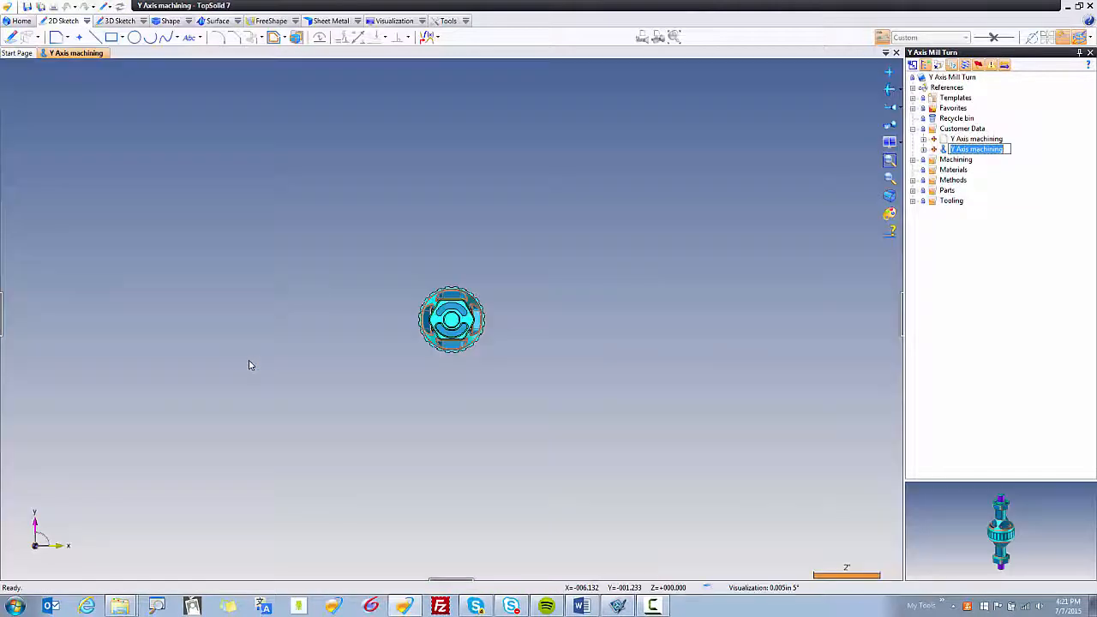